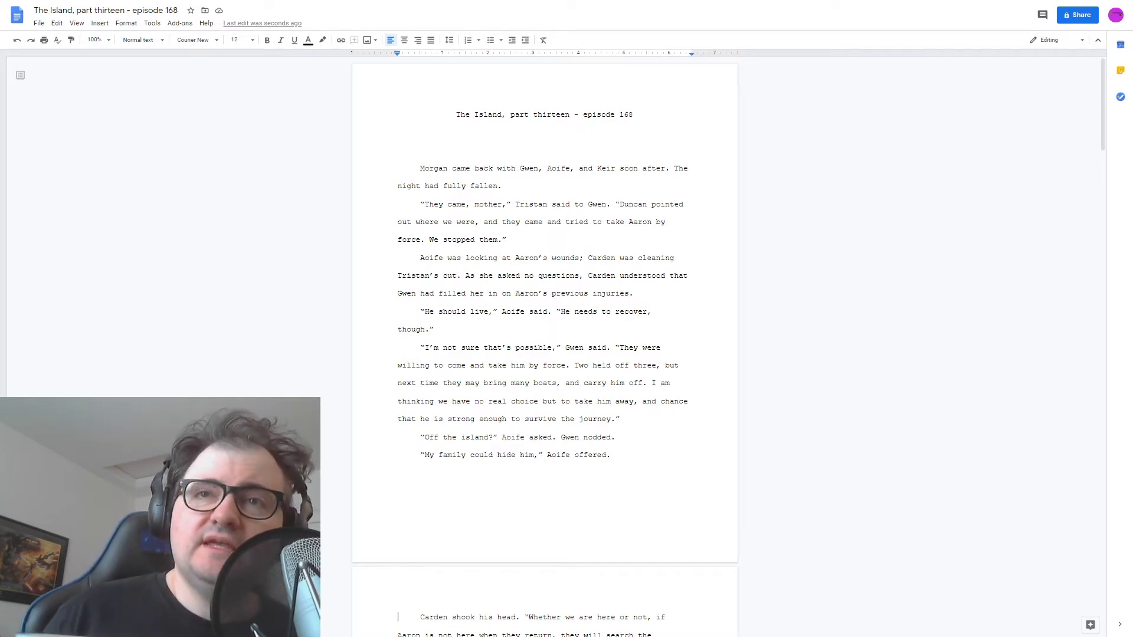
pyautogui.scroll(-3)
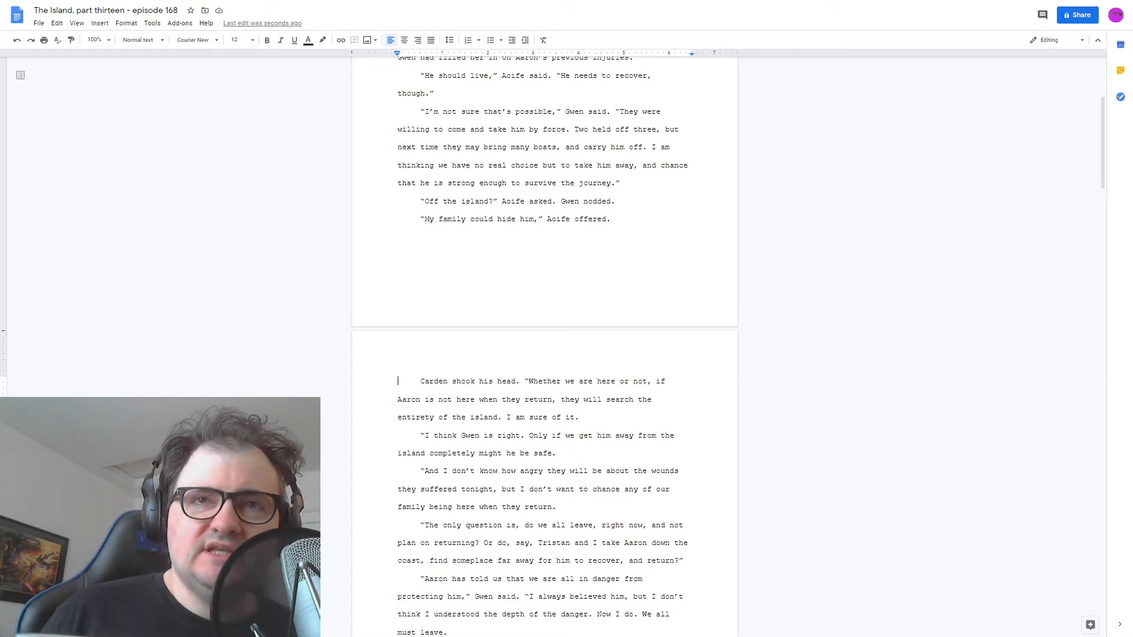
pyautogui.scroll(-3)
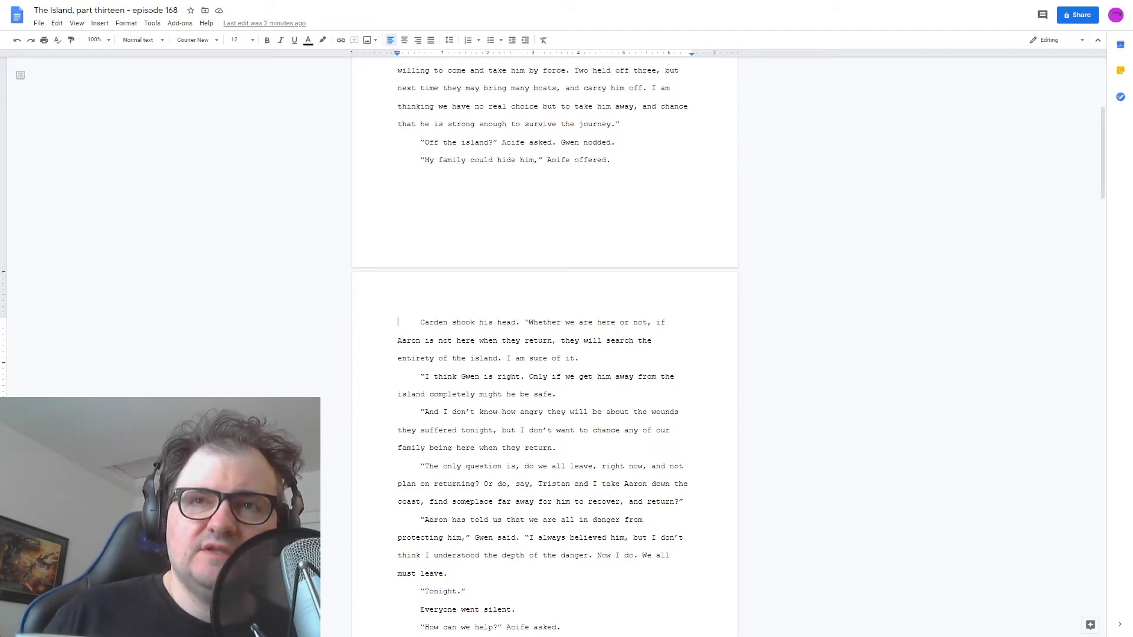
pyautogui.scroll(-3)
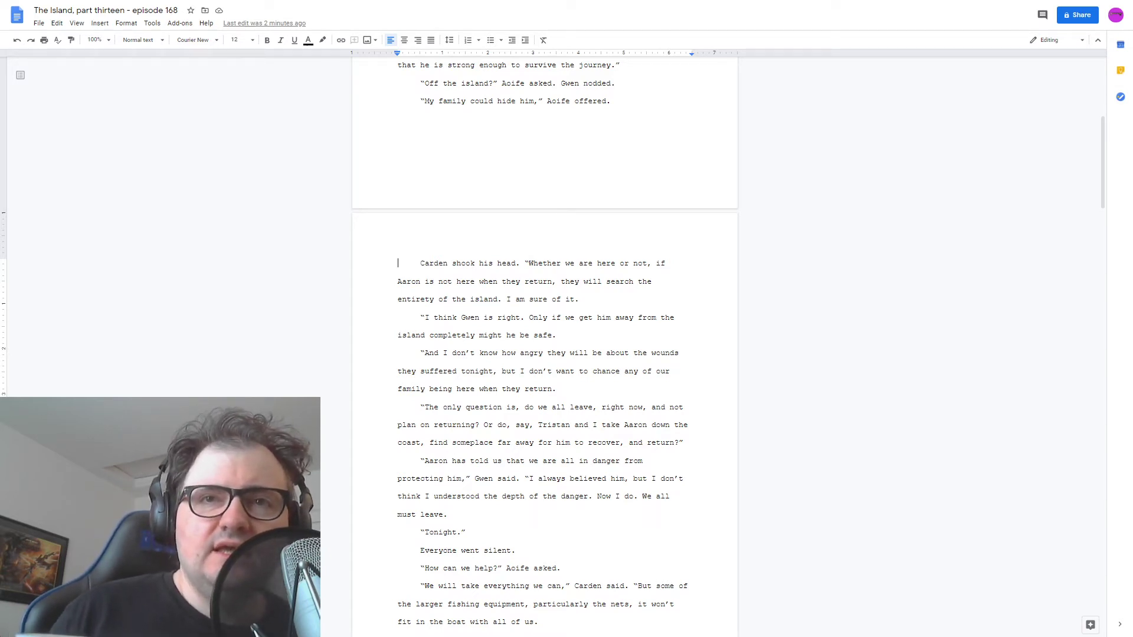
pyautogui.scroll(-3)
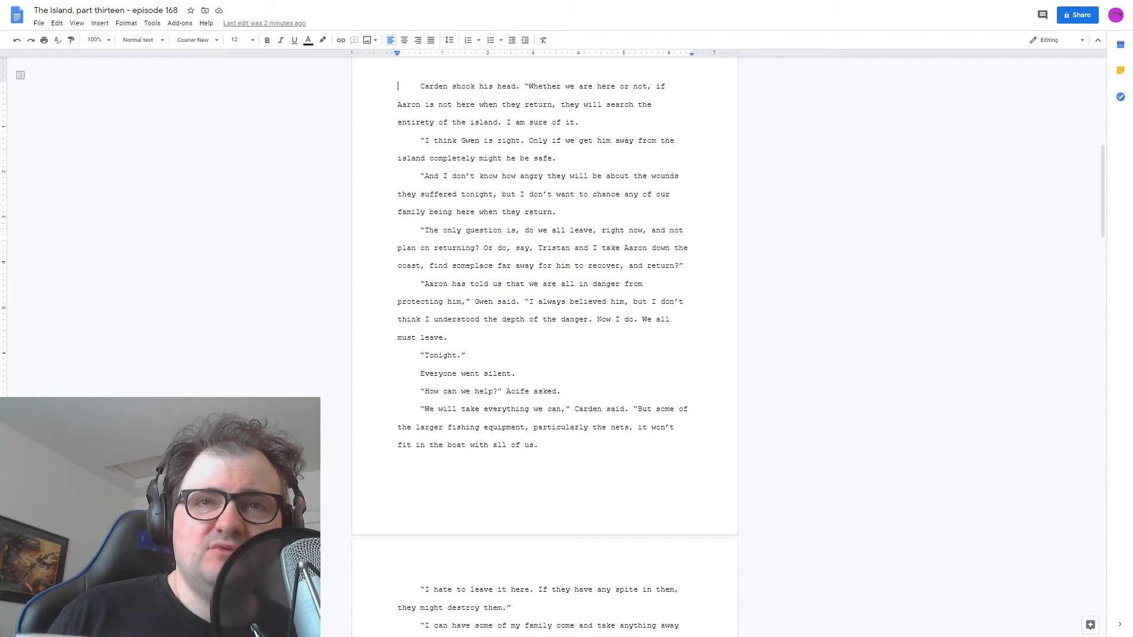
pyautogui.scroll(-3)
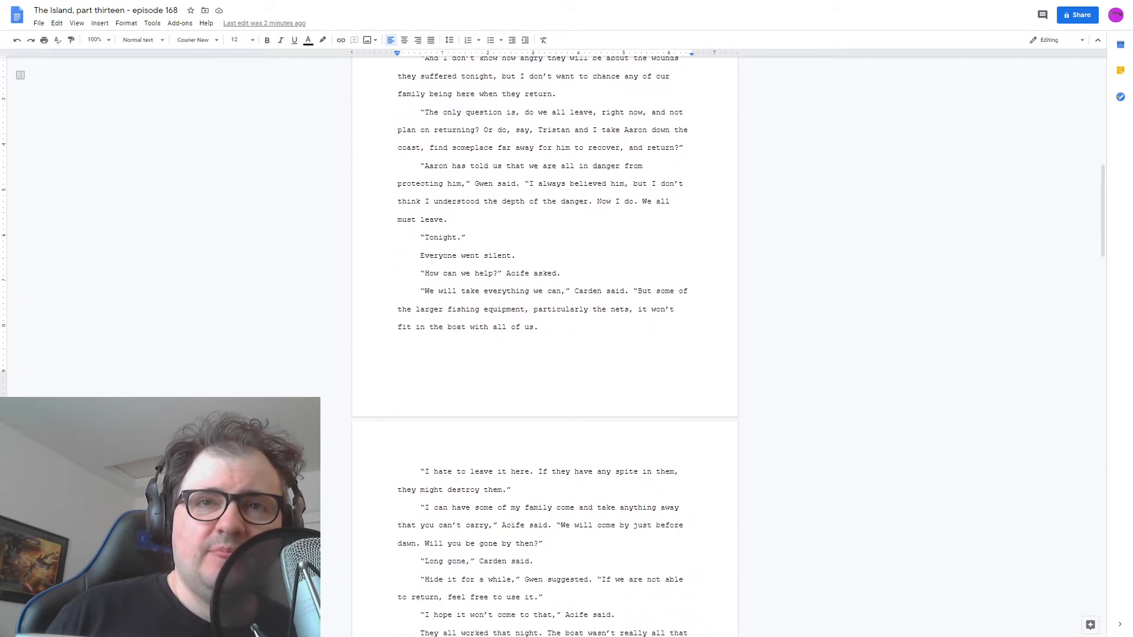
pyautogui.scroll(-3)
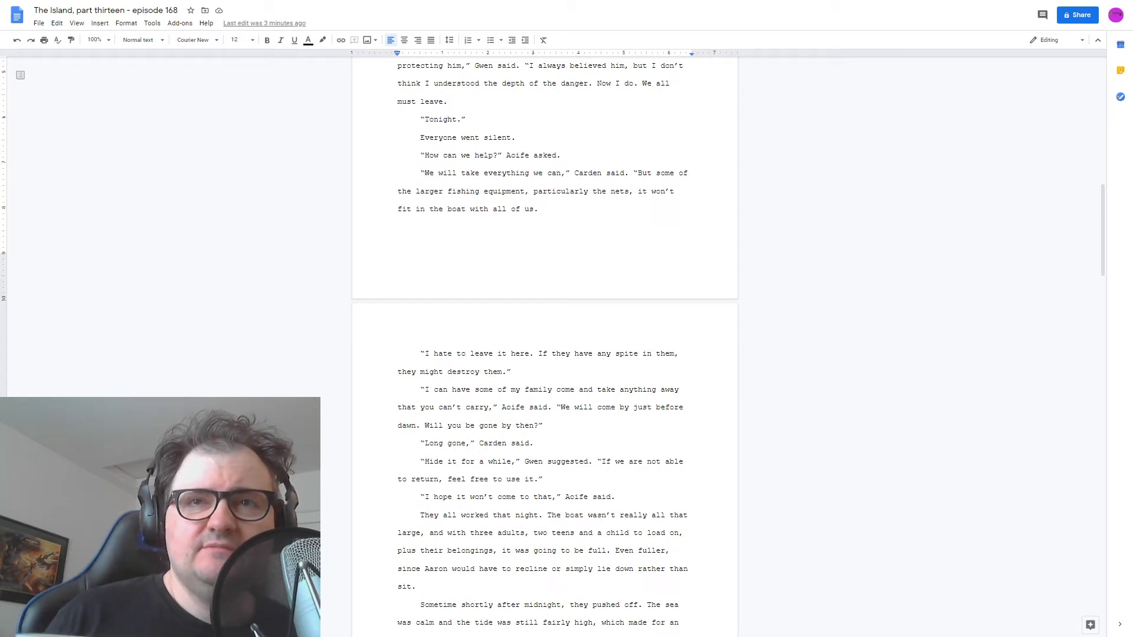
pyautogui.scroll(-3)
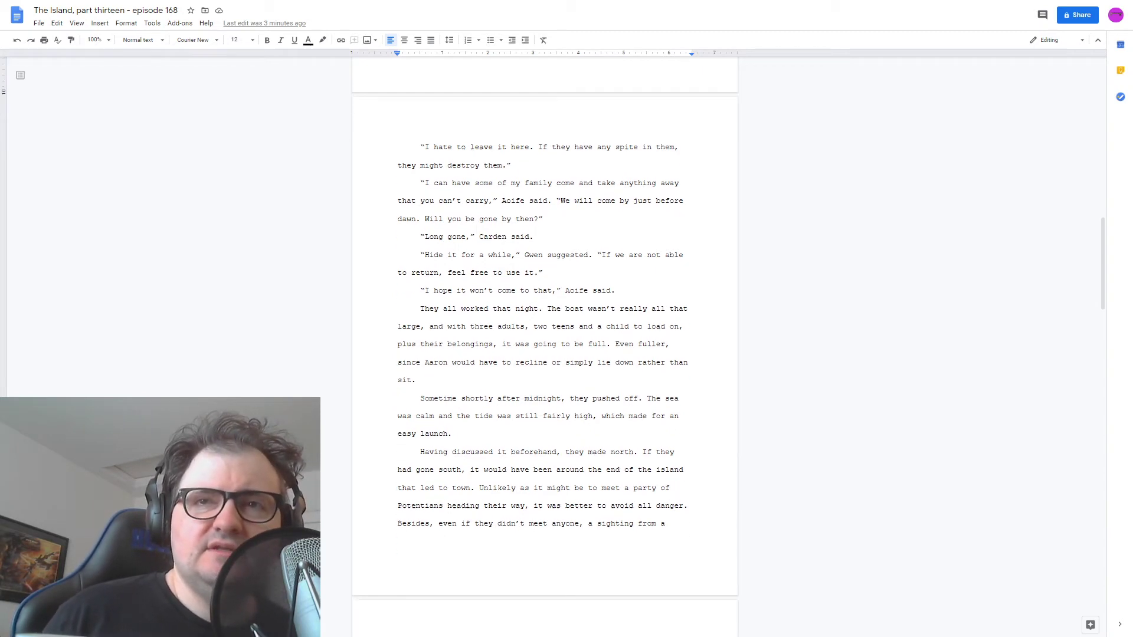
pyautogui.scroll(-3)
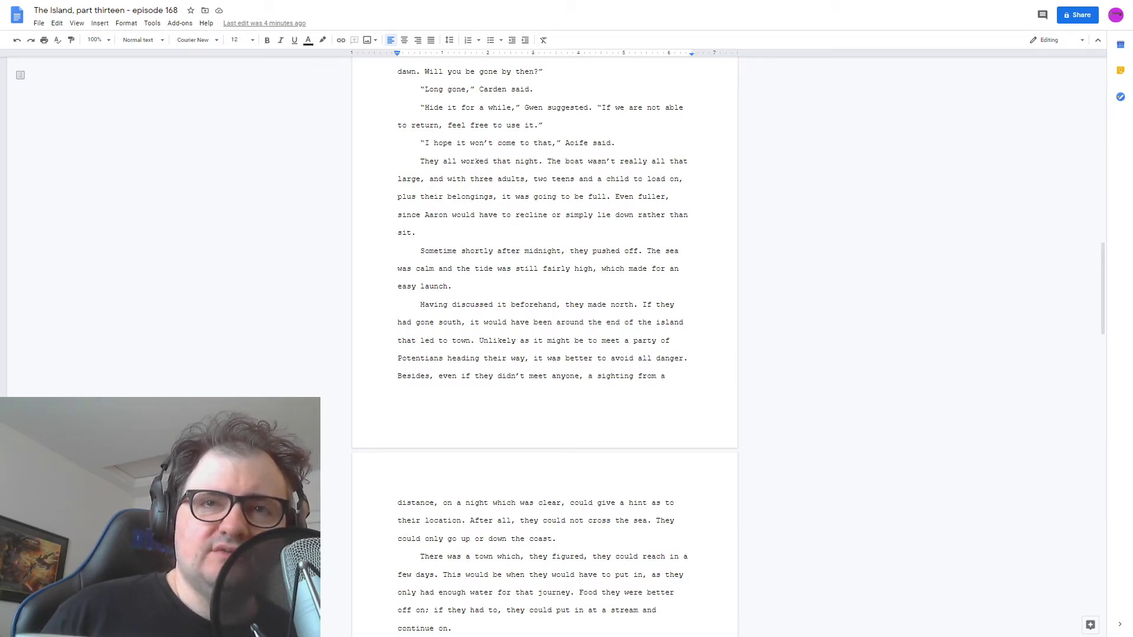
pyautogui.scroll(-3)
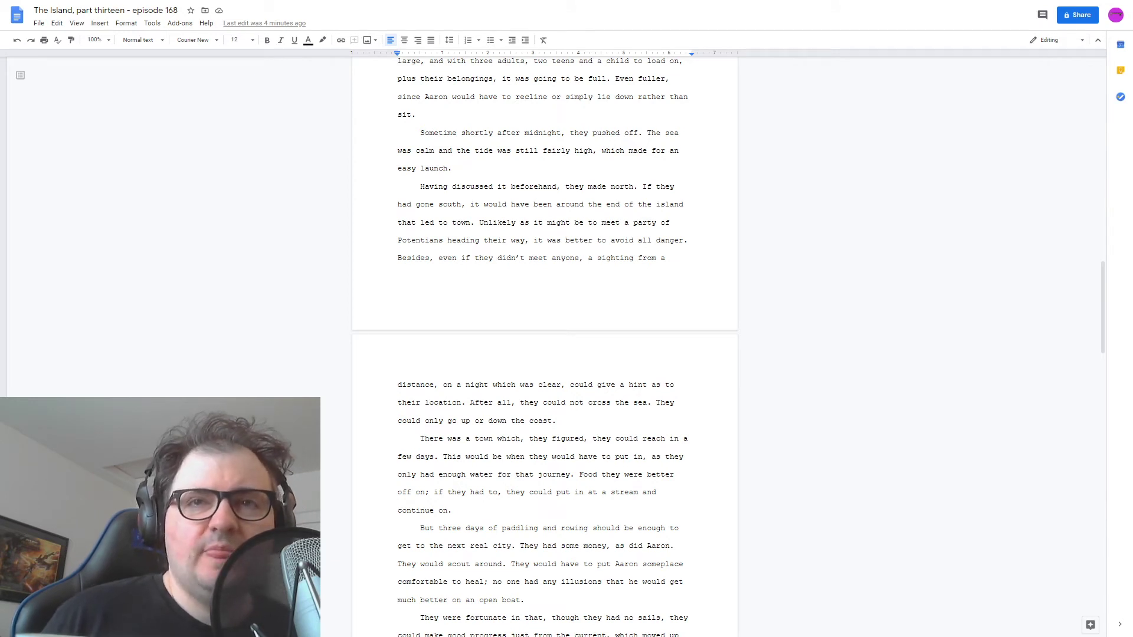
pyautogui.scroll(-3)
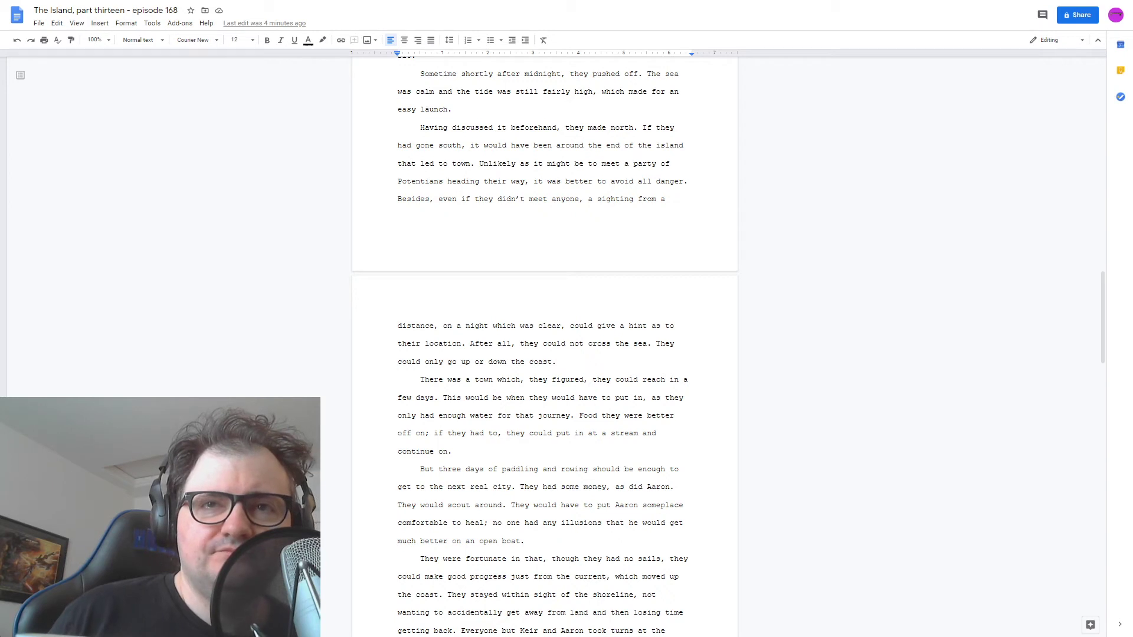
pyautogui.scroll(-3)
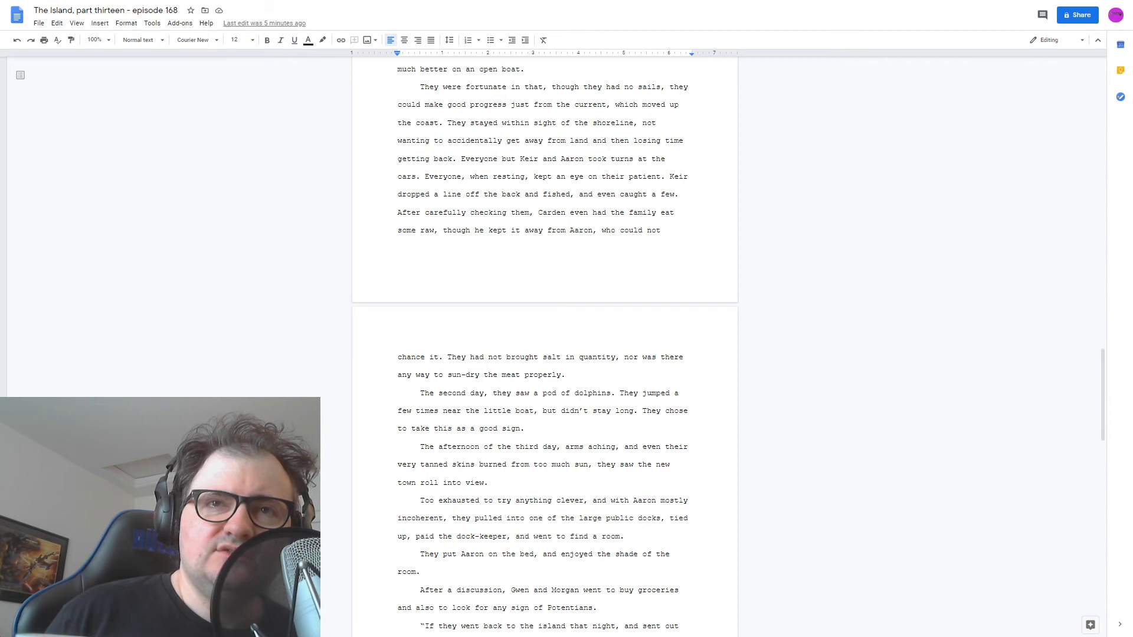
pyautogui.scroll(-3)
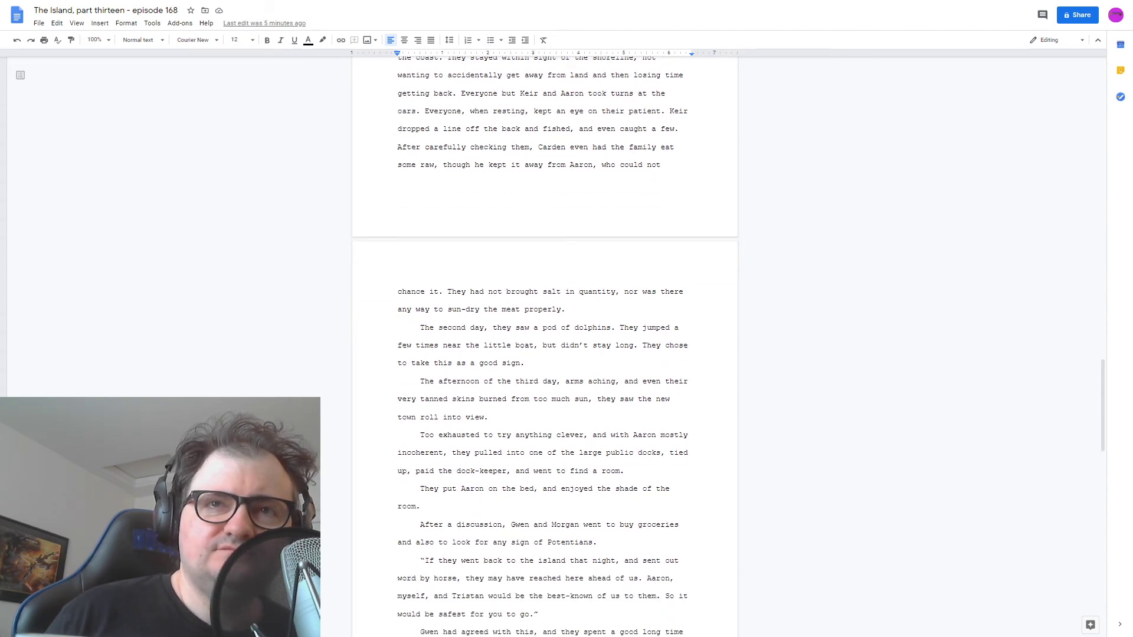
pyautogui.scroll(-3)
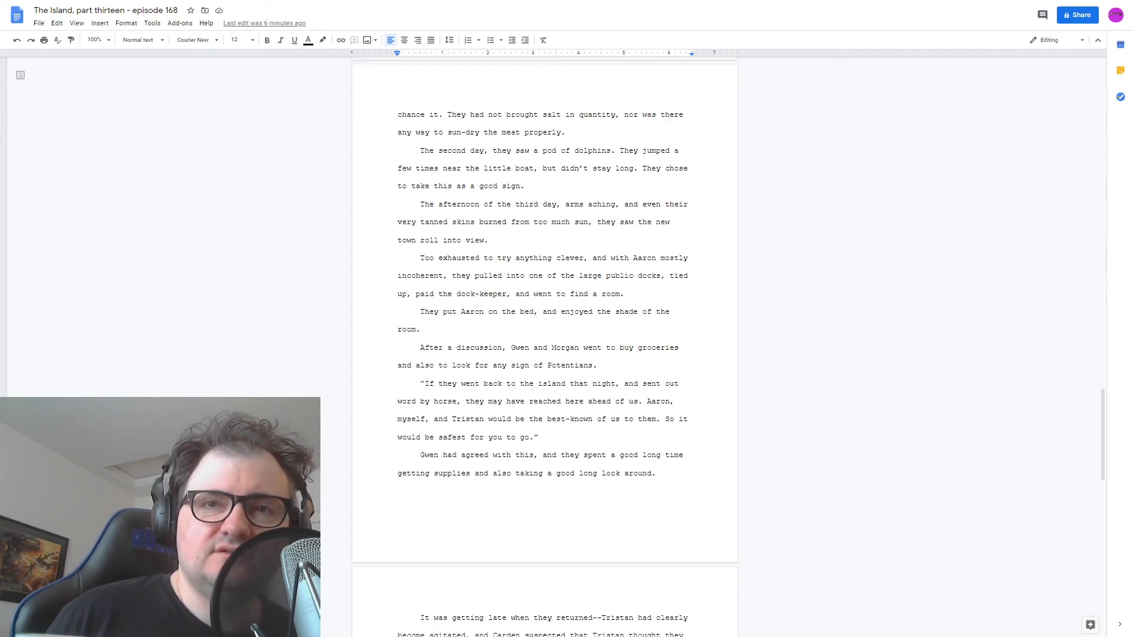
pyautogui.scroll(-3)
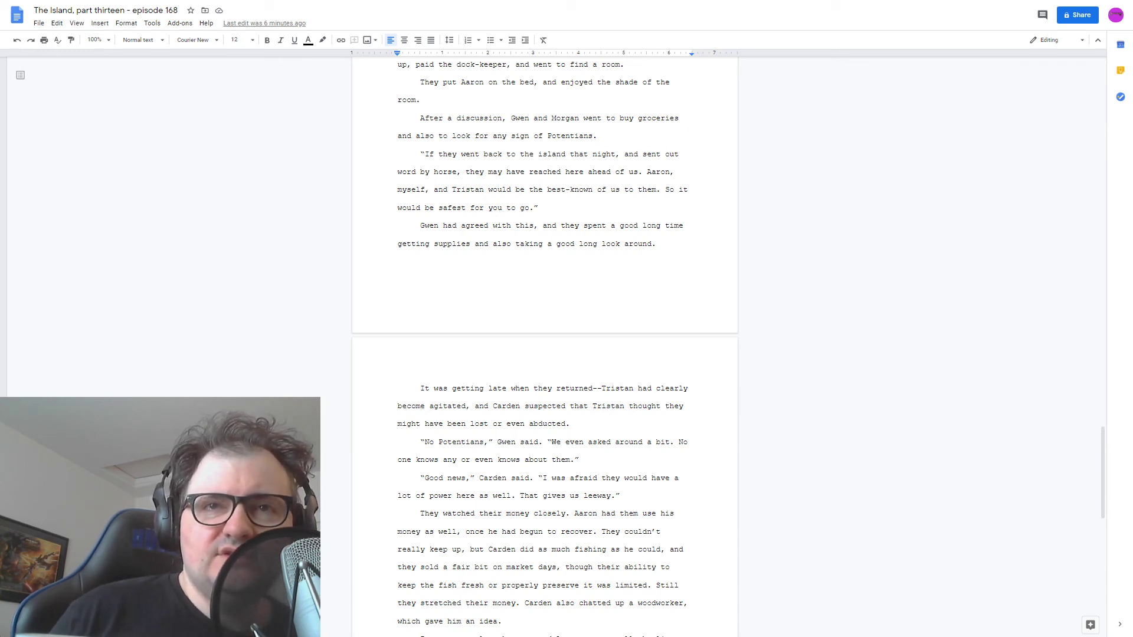
pyautogui.scroll(-3)
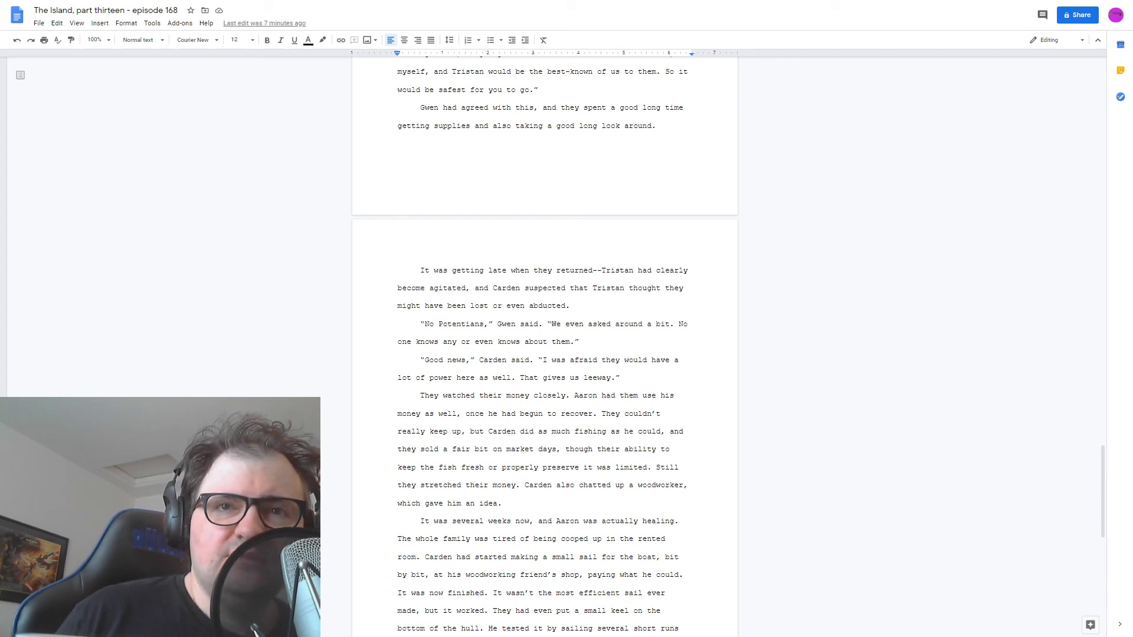
pyautogui.scroll(-3)
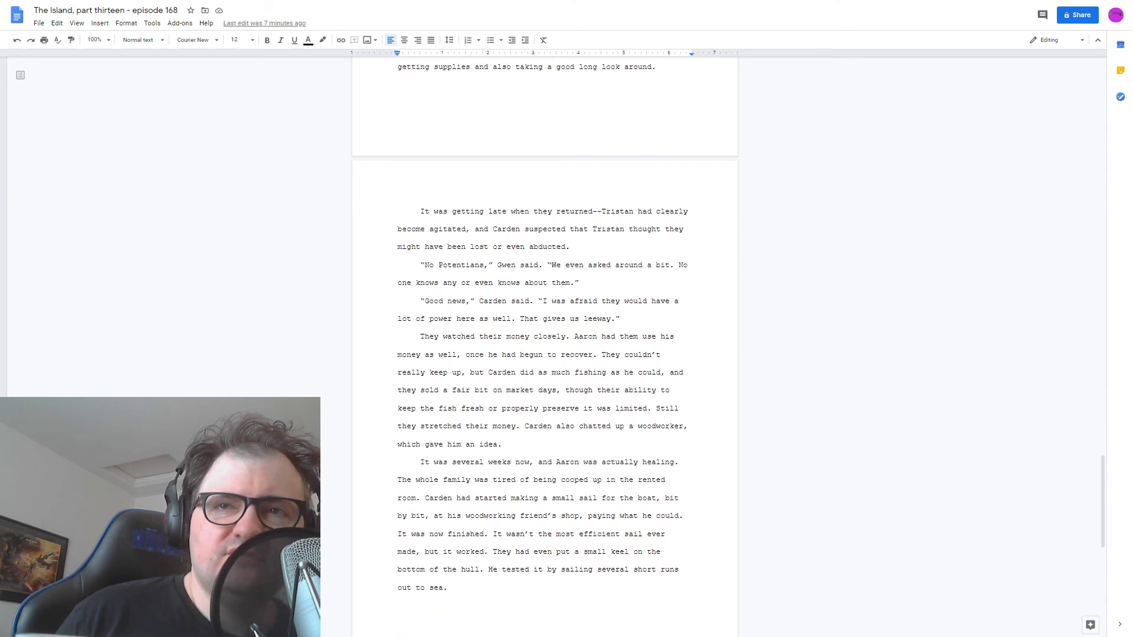